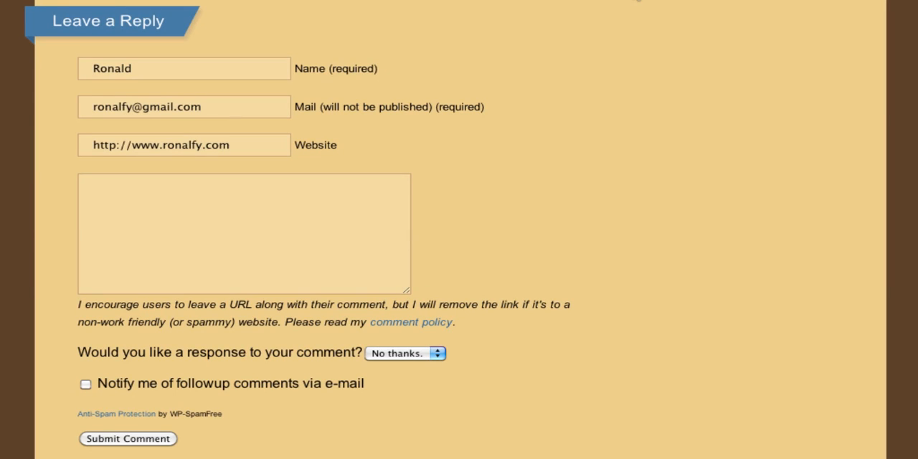
{"action": "mouse_move", "coordinate": [434, 50]}
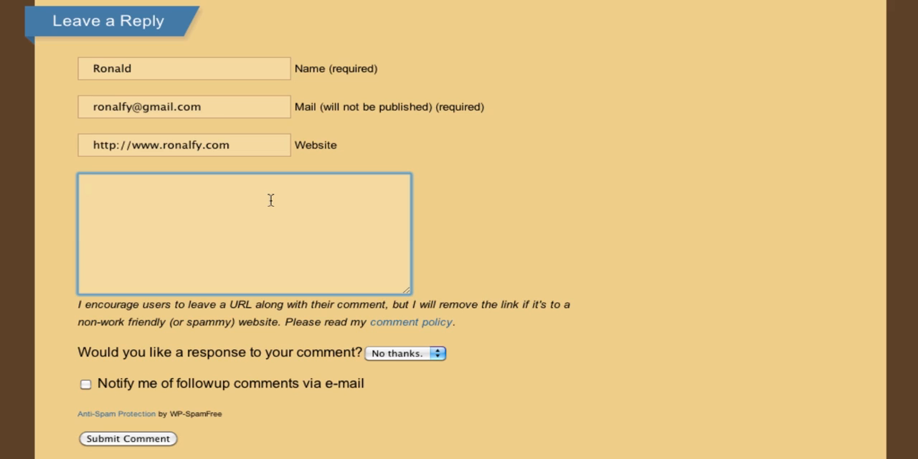
- Write the comment "This is my test comment because I can leave it." in the reply form
{"action": "type", "text": "This"}
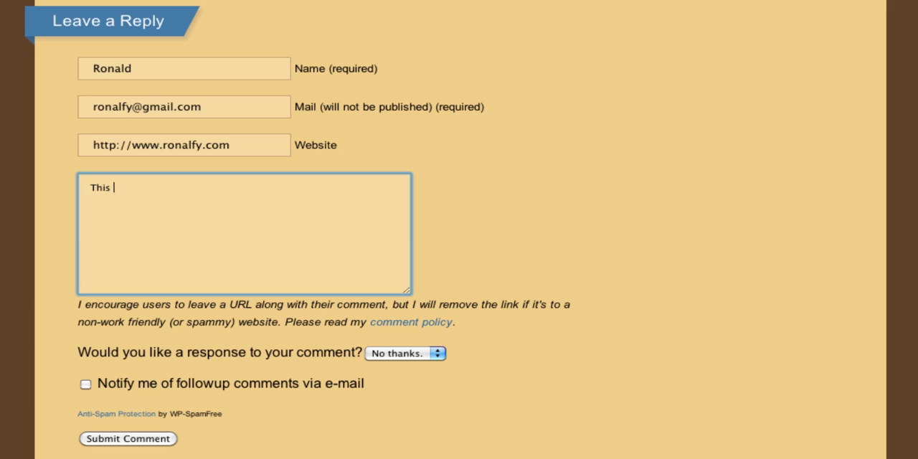
{"action": "type", "text": "is my test comment"}
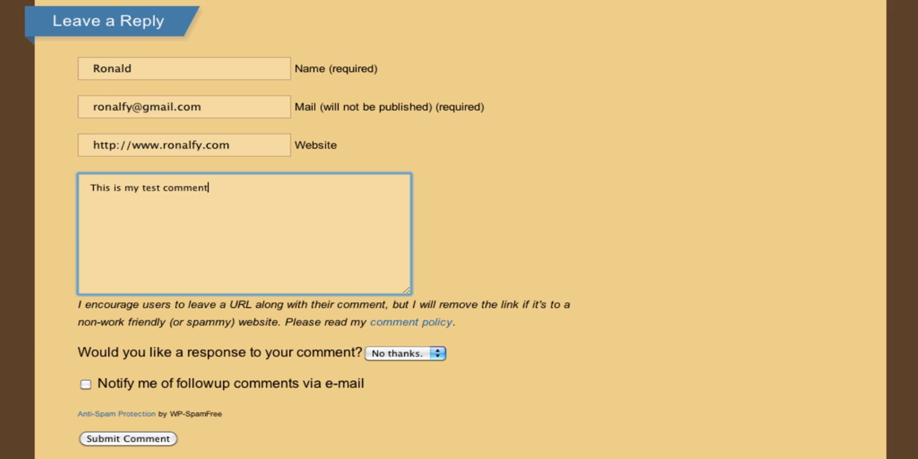
{"action": "type", "text": "because I can lea"}
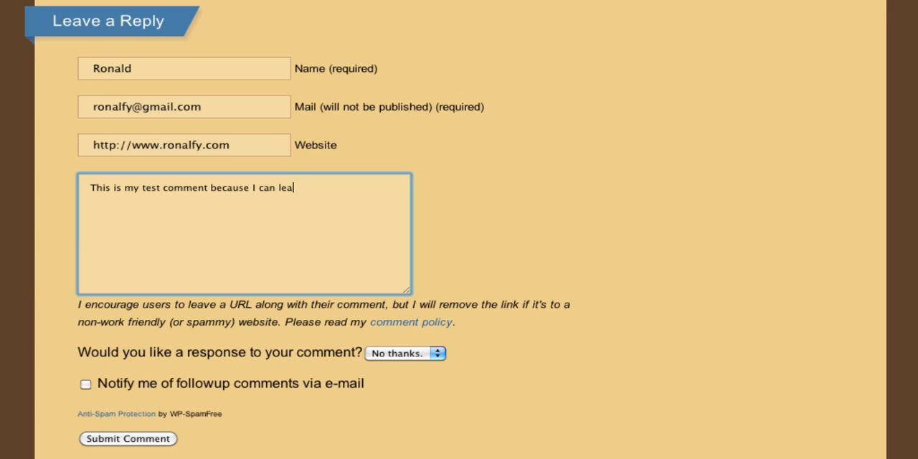
{"action": "type", "text": "ve it."}
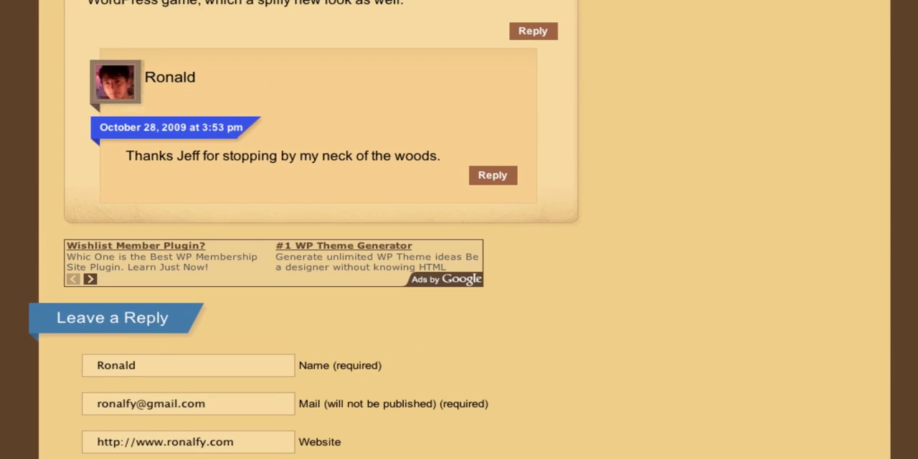
- Scroll down to the posted comment showing Click to Edit, Request Deletion and the countdown
{"action": "scroll", "scroll_direction": "down", "scroll_amount": 3}
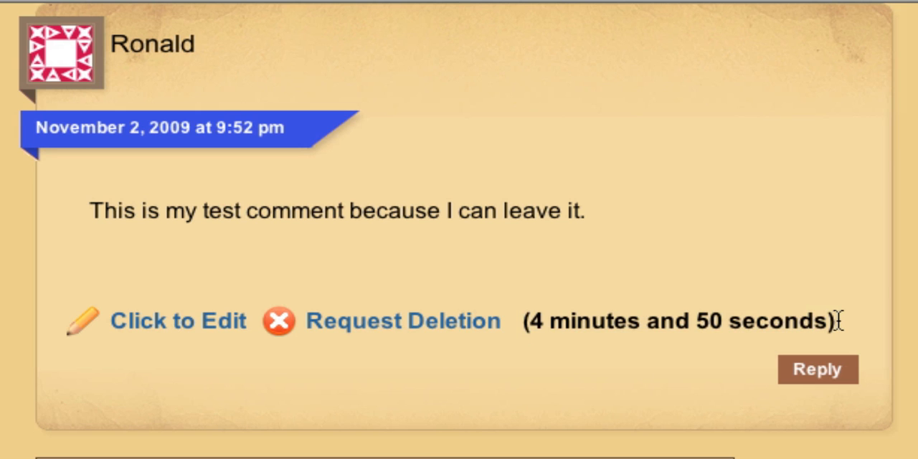
{"action": "mouse_move", "coordinate": [523, 415]}
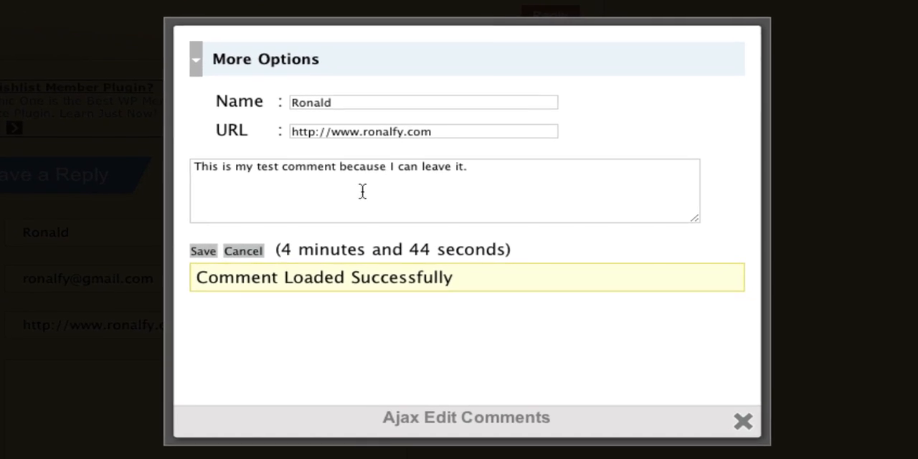
- Edit the comment to remove "because I can leave it" and save it
{"action": "left_click", "coordinate": [266, 59]}
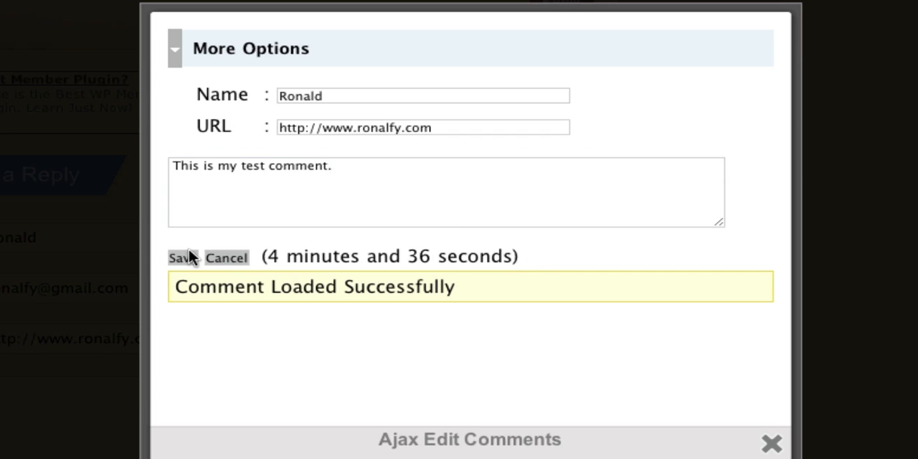
{"action": "left_click", "coordinate": [183, 257]}
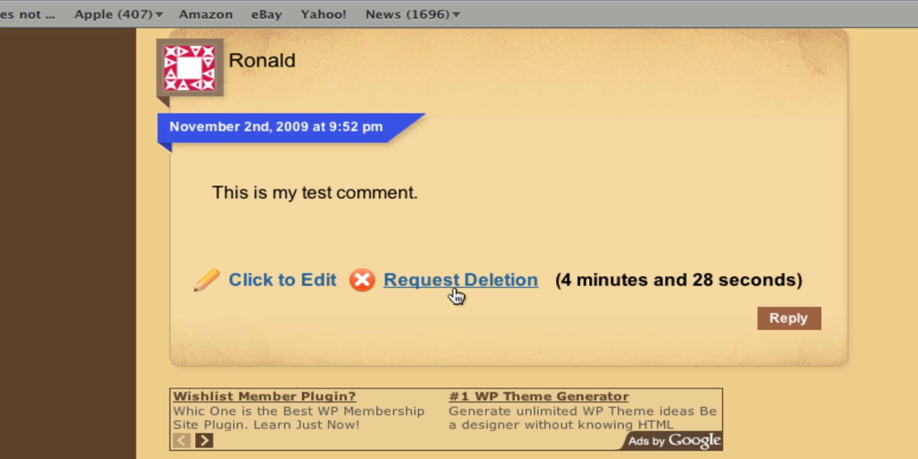
- Request deletion of the comment with the reason "I left this comment by mistake."
{"action": "left_click", "coordinate": [460, 279]}
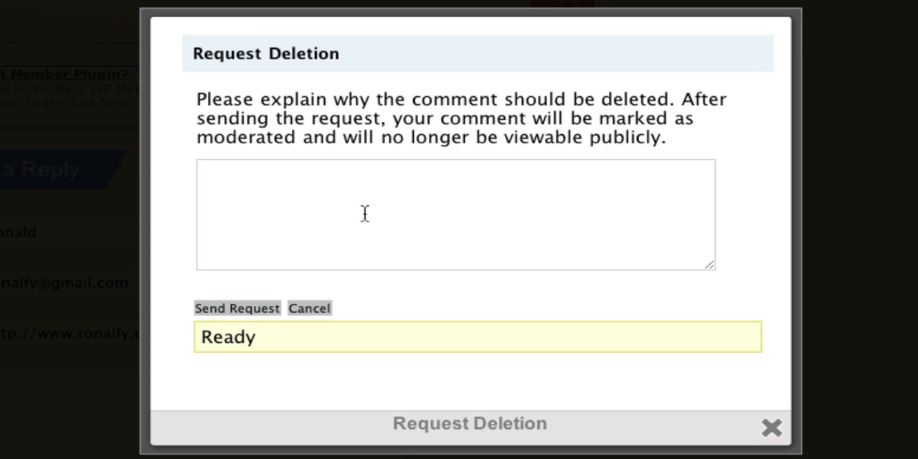
{"action": "left_click", "coordinate": [456, 213]}
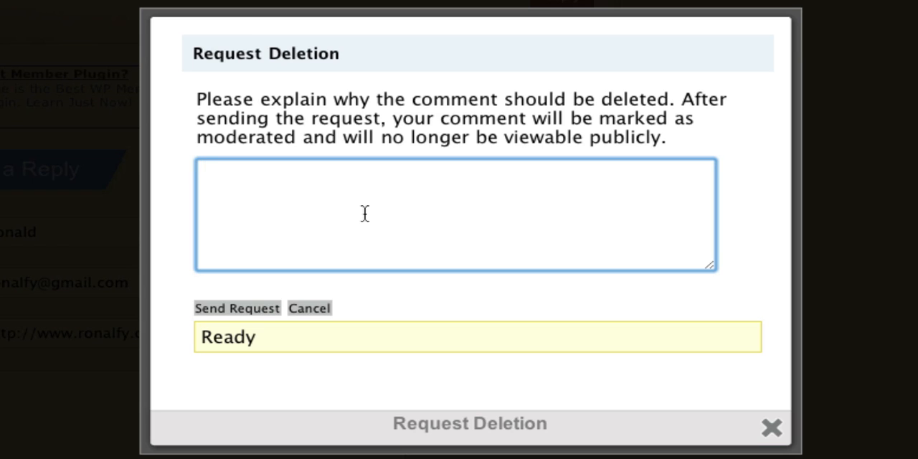
{"action": "type", "text": "I left t"}
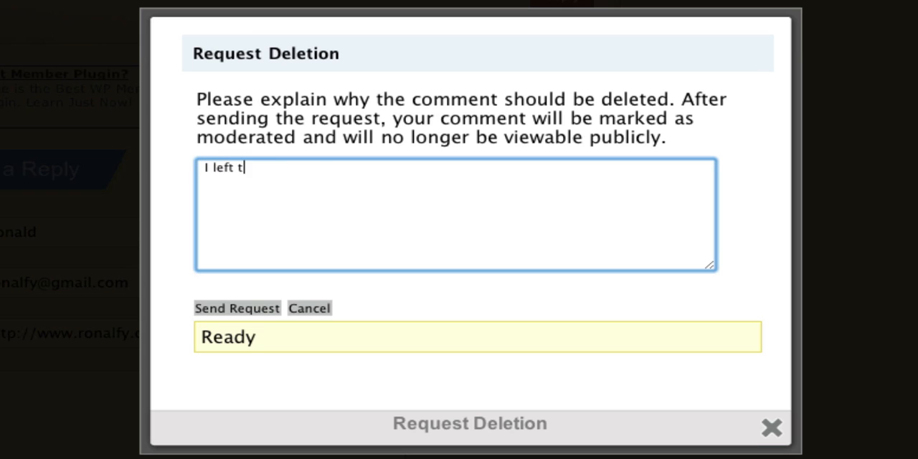
{"action": "type", "text": "his comment by mist"}
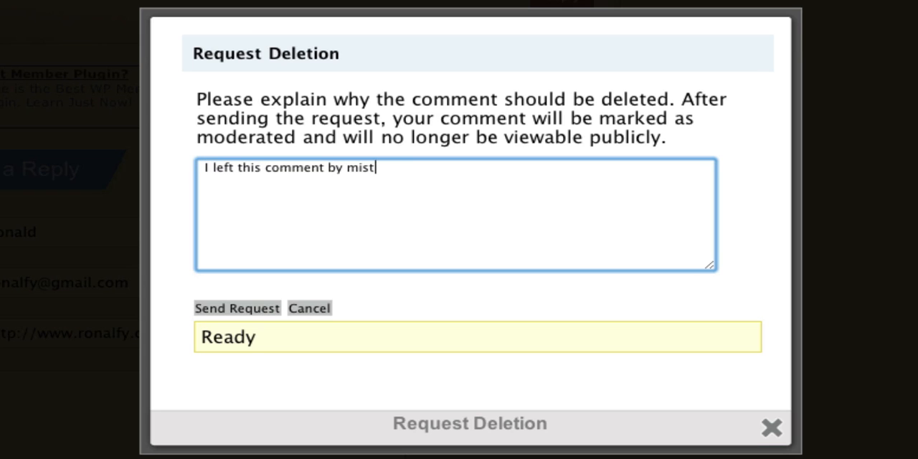
{"action": "type", "text": "ake."}
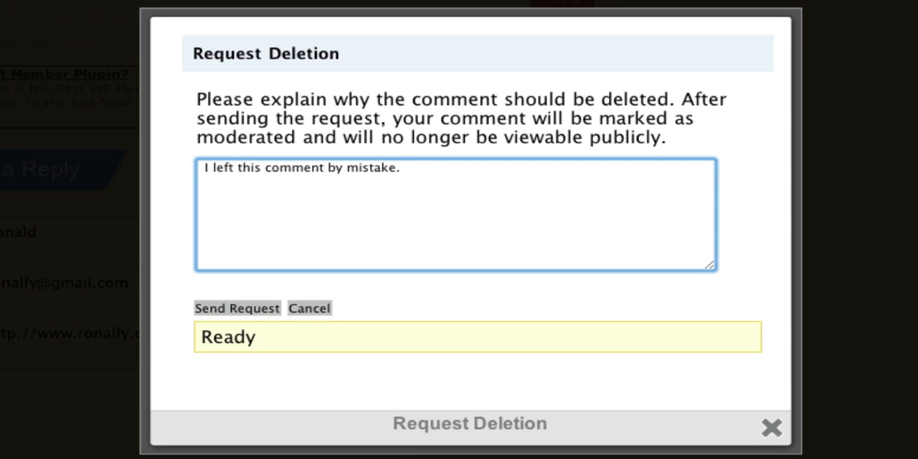
- Send the deletion request and dismiss the popup
{"action": "left_click", "coordinate": [237, 308]}
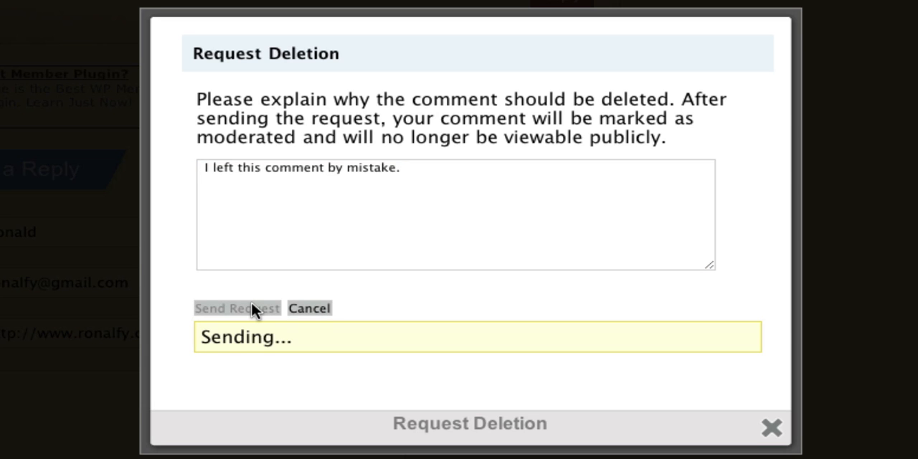
{"action": "left_click", "coordinate": [236, 308]}
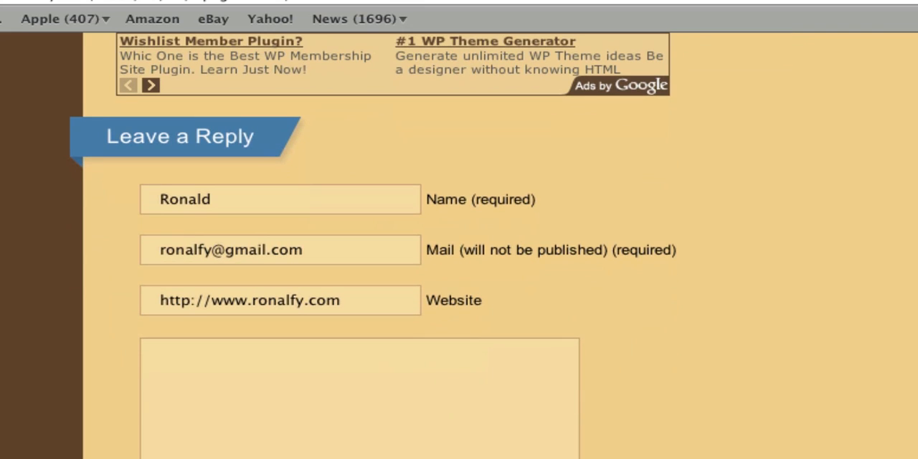
{"action": "scroll", "scroll_direction": "down", "scroll_amount": 3}
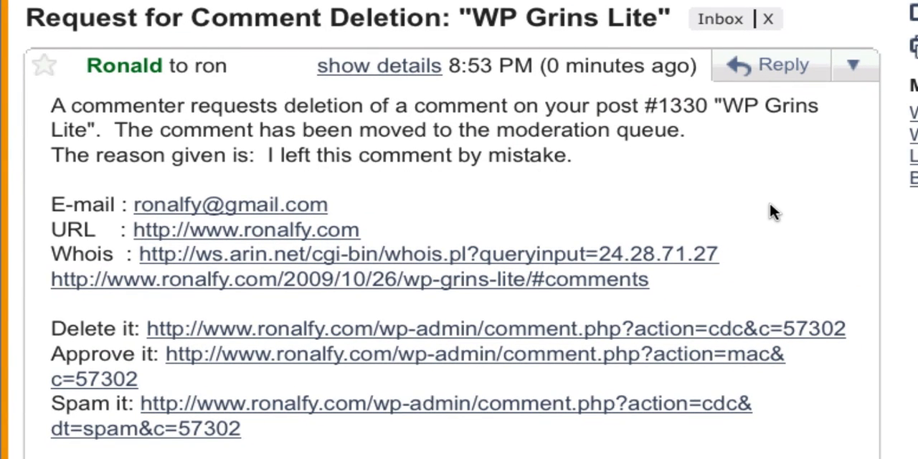
{"action": "mouse_move", "coordinate": [255, 353]}
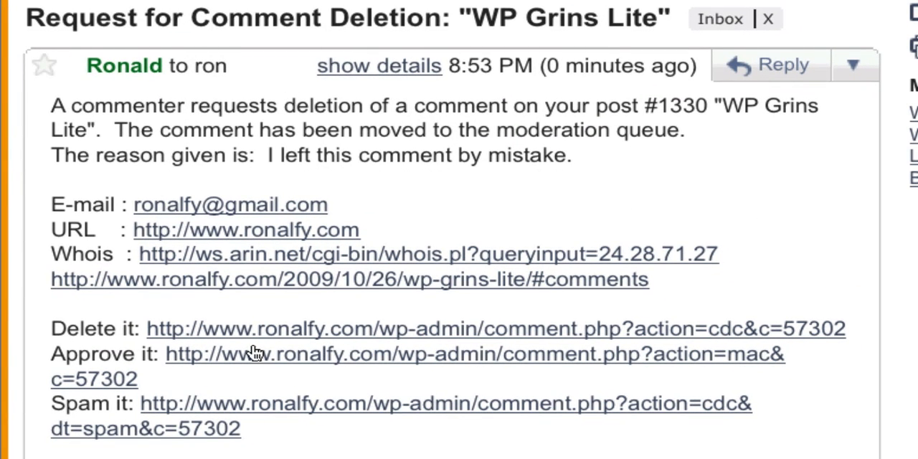
{"action": "mouse_move", "coordinate": [269, 373]}
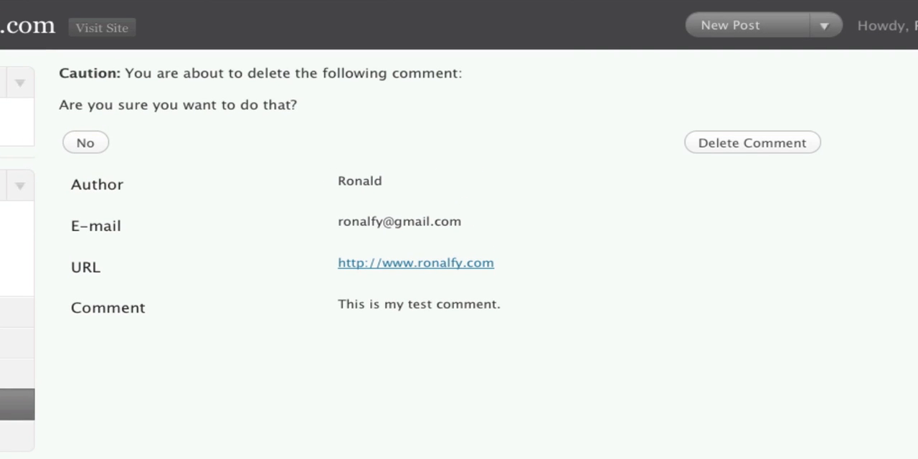
{"action": "mouse_move", "coordinate": [262, 256]}
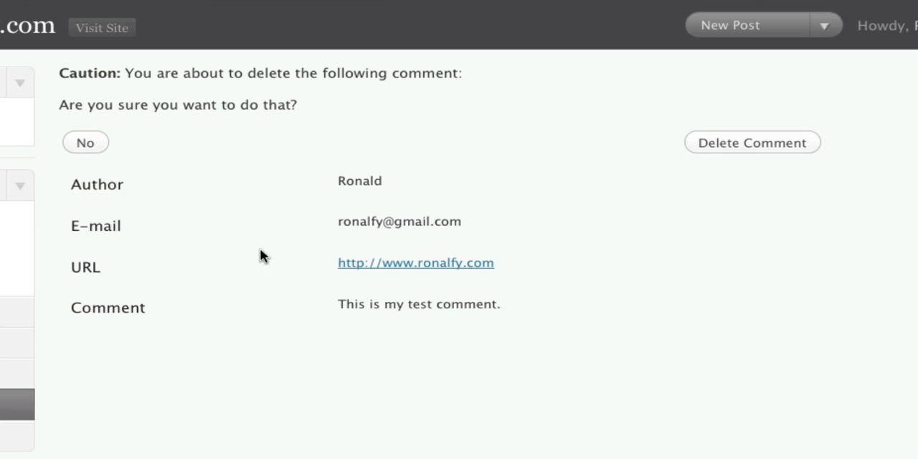
{"action": "mouse_move", "coordinate": [732, 164]}
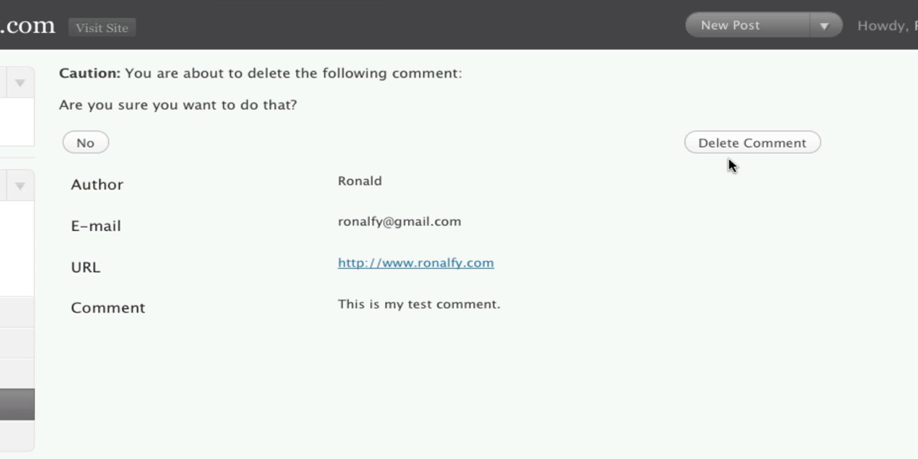
{"action": "mouse_move", "coordinate": [725, 187]}
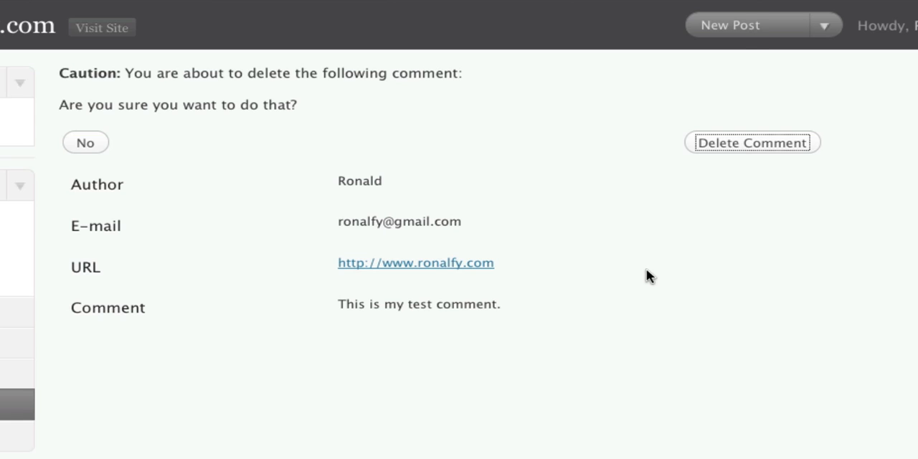
- Confirm Delete Comment on the caution page for "This is my test comment."
{"action": "left_click", "coordinate": [752, 142]}
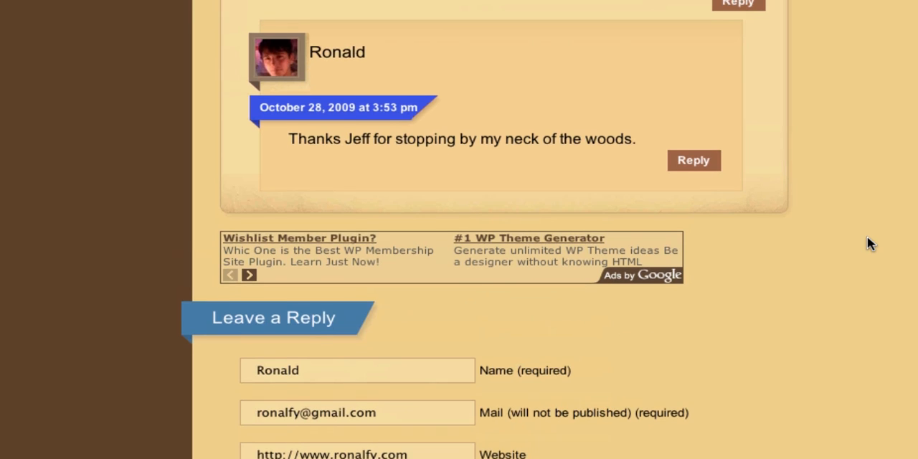
{"action": "scroll", "scroll_direction": "down", "scroll_amount": 3}
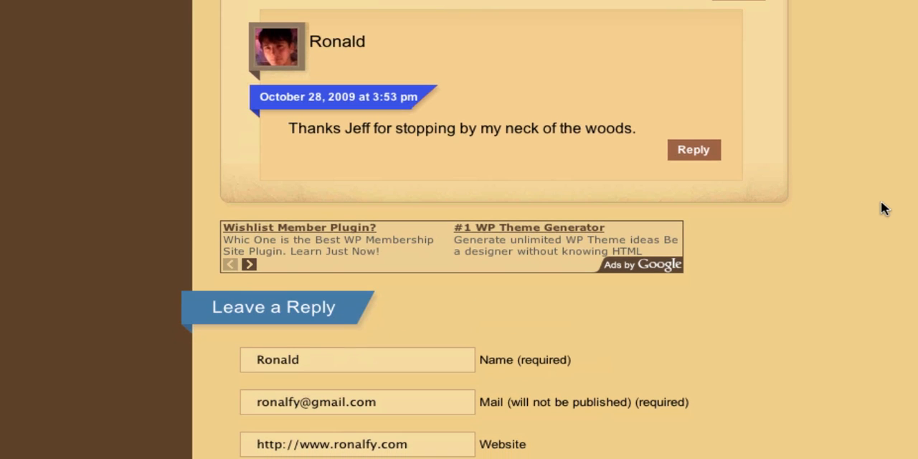